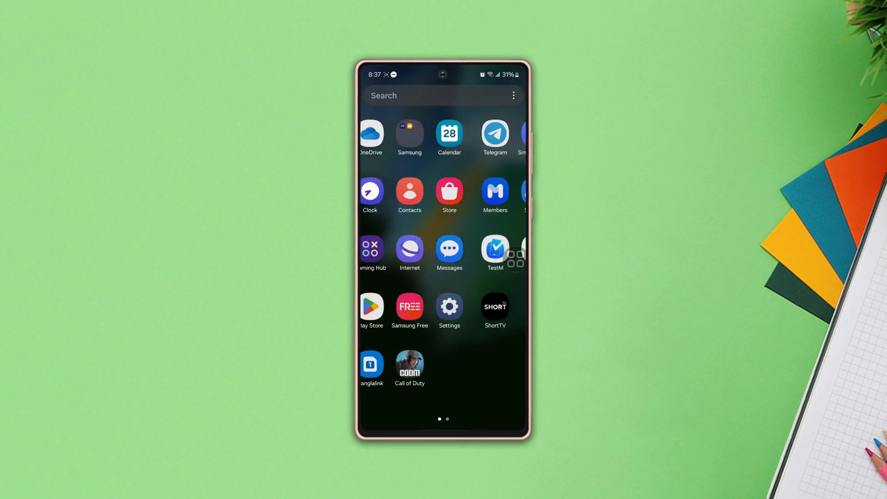
Step: Open Settings > Apps and choose Special access from the three-dot menu
scroll(left, 3)
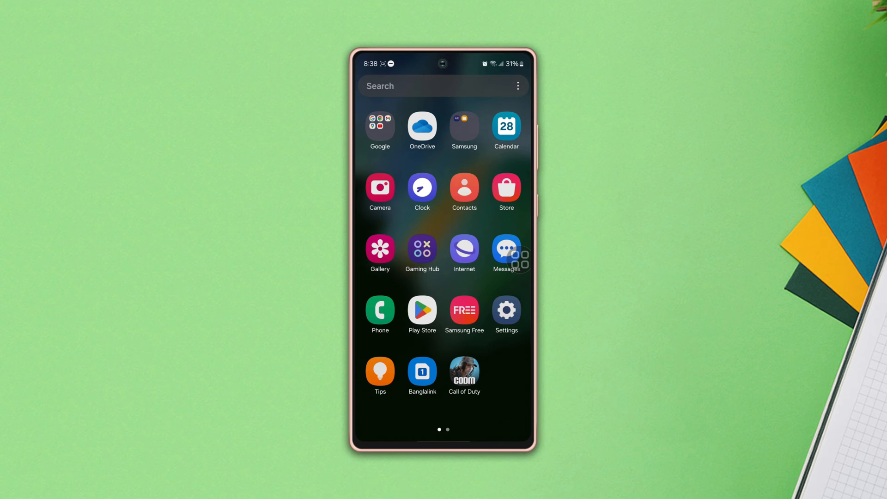
click(505, 310)
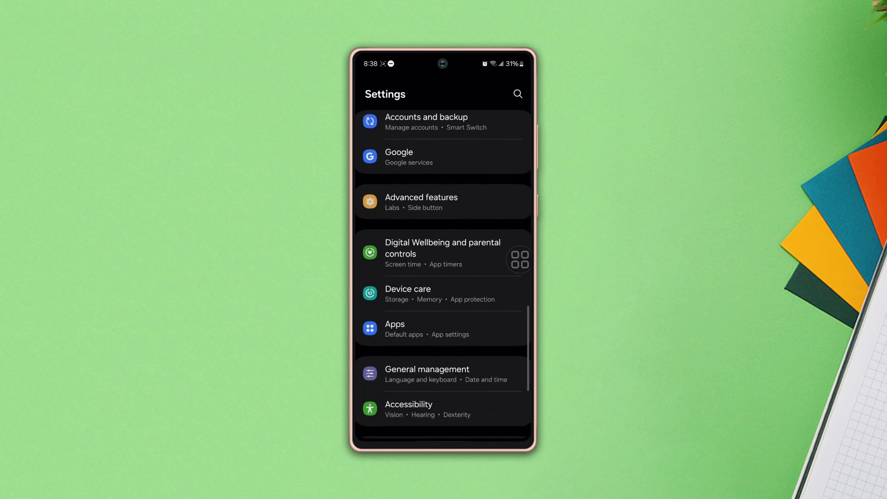
click(441, 328)
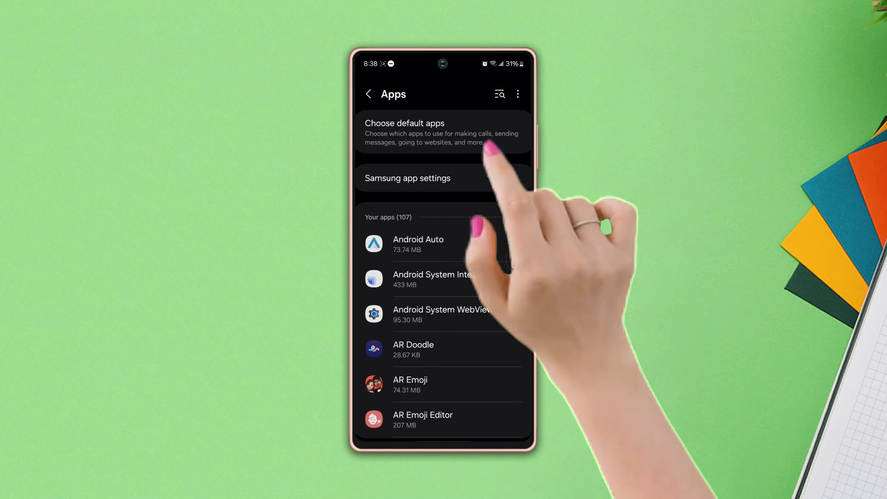
click(516, 94)
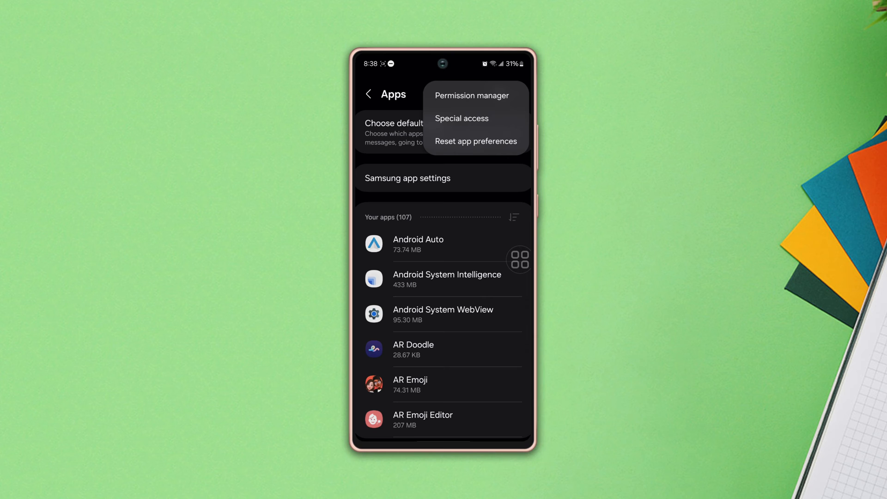
click(462, 118)
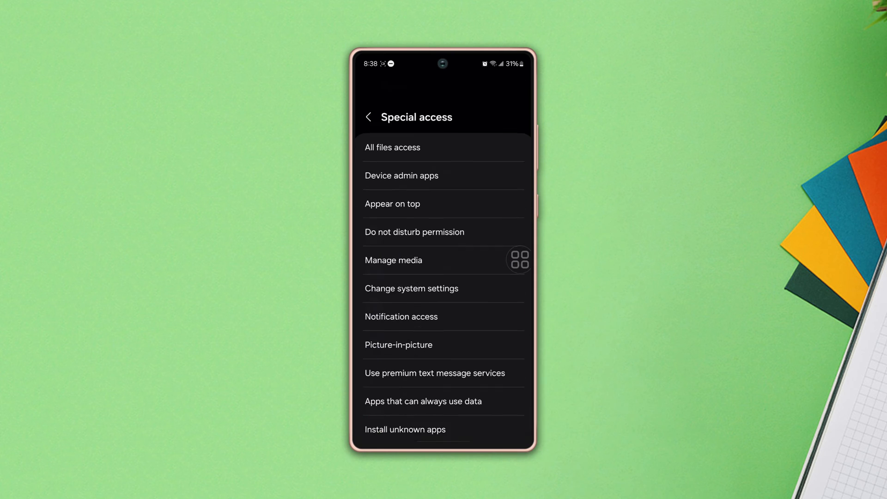
scroll(down, 3)
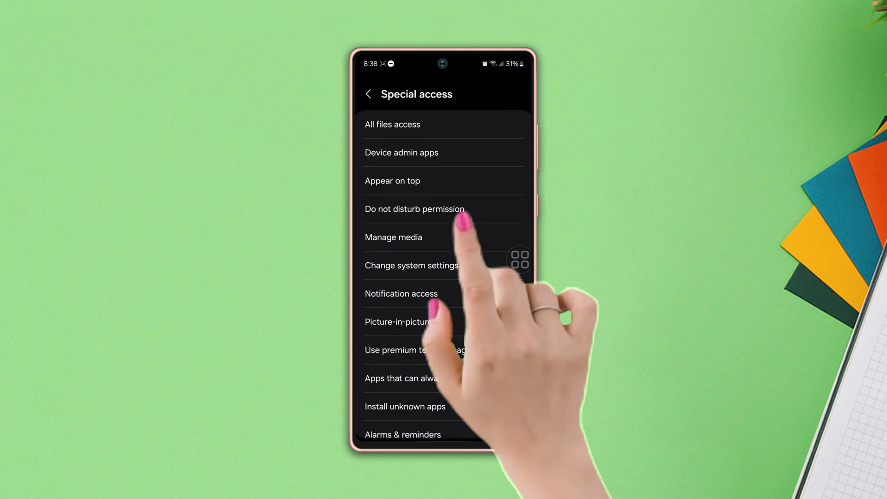
Step: Toggle Gmail's Do not disturb permission off, confirm with OK, then back on
click(414, 209)
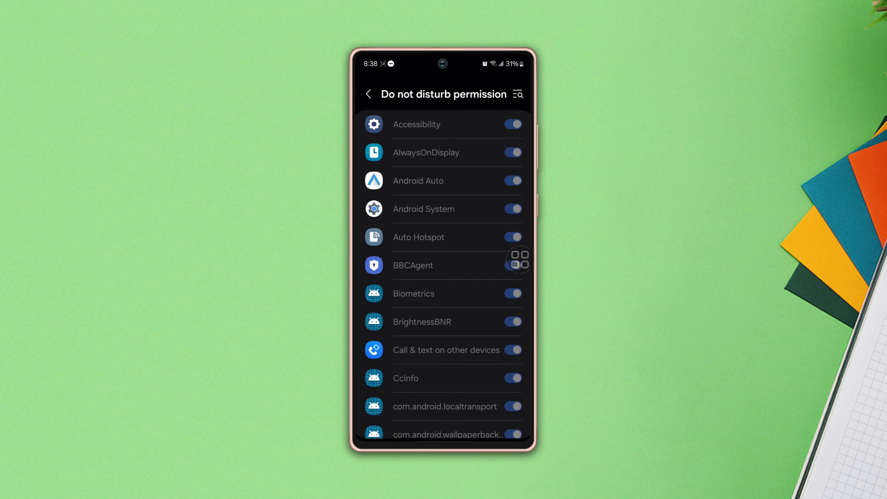
scroll(down, 3)
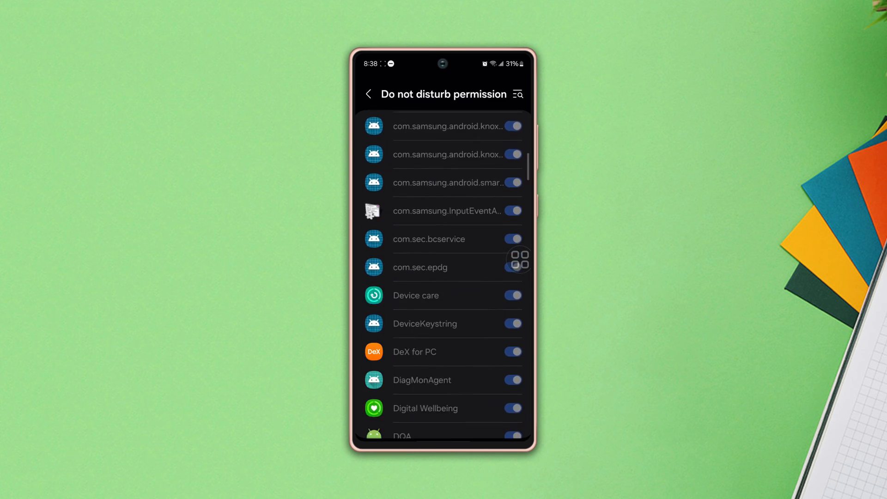
scroll(down, 3)
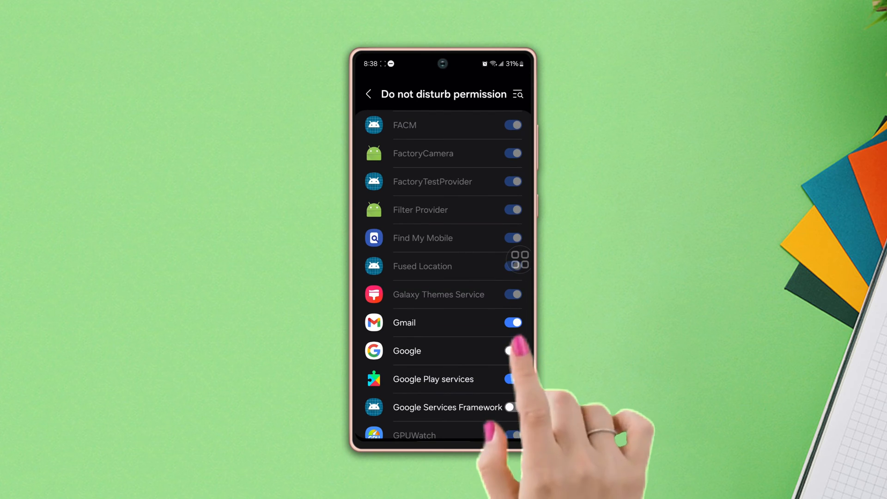
click(512, 322)
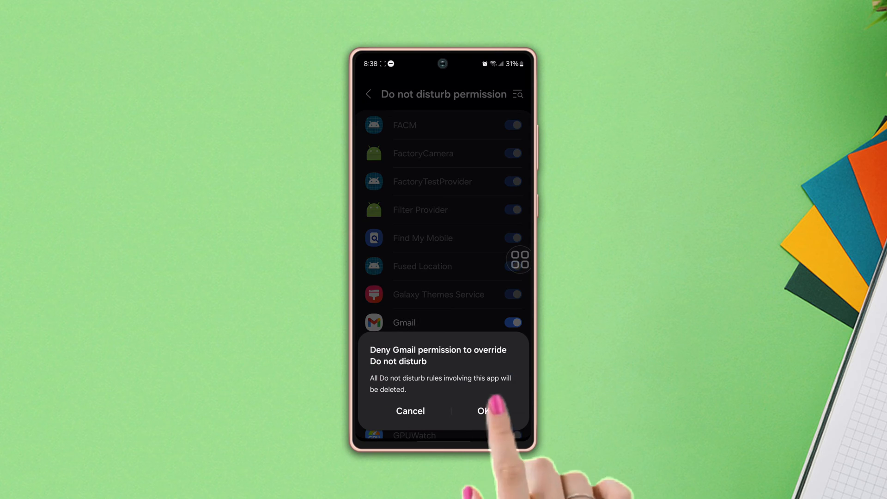
click(482, 411)
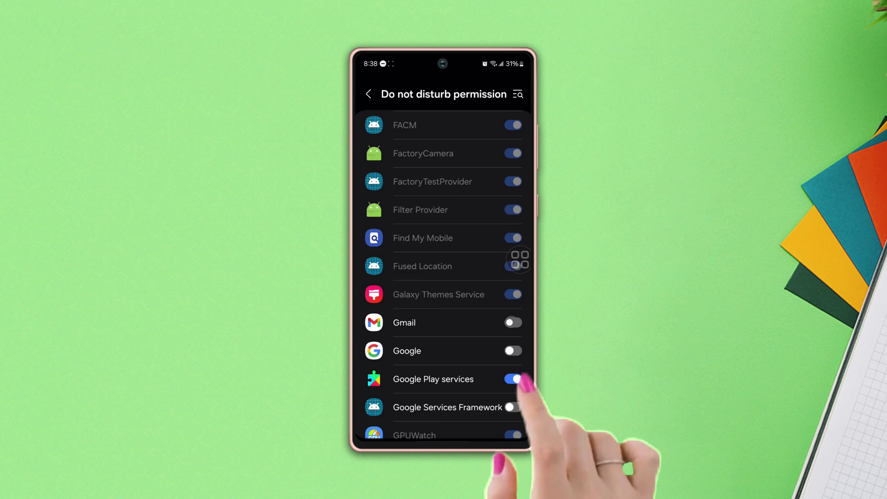
click(512, 323)
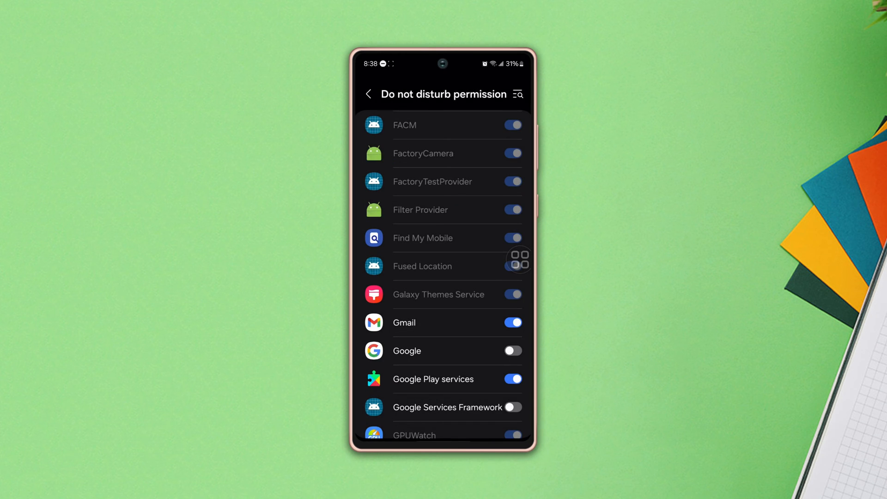
click(368, 94)
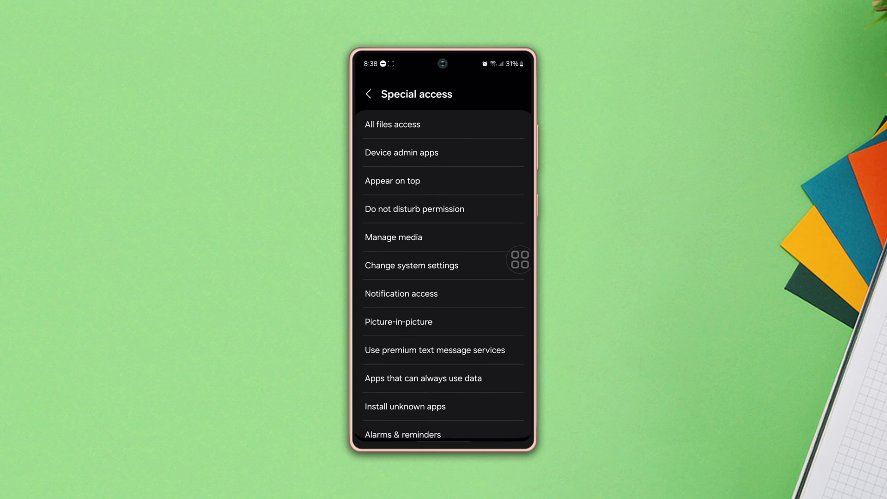
Step: Confirm Reset app preferences from the Apps three-dot menu, then return to the app drawer
click(371, 94)
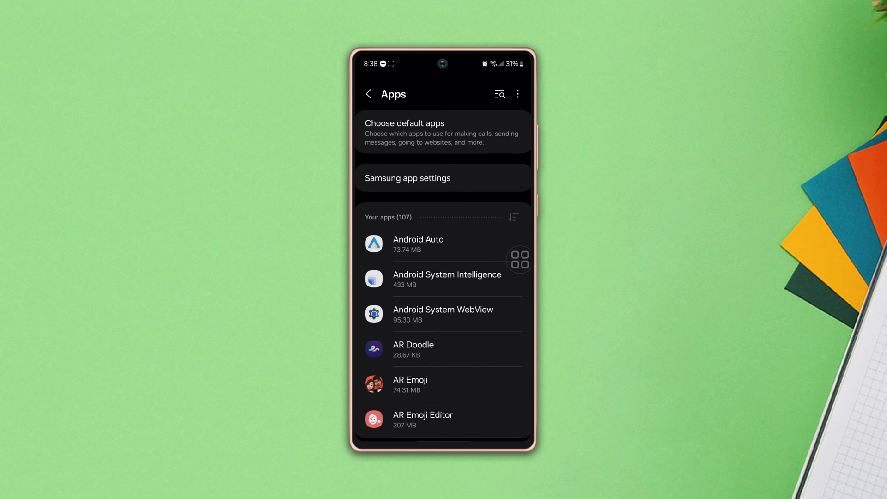
click(517, 94)
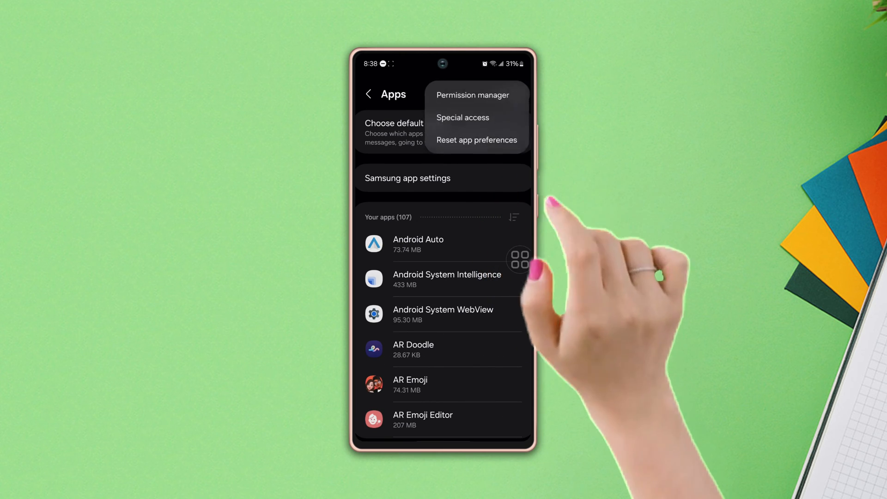
click(477, 140)
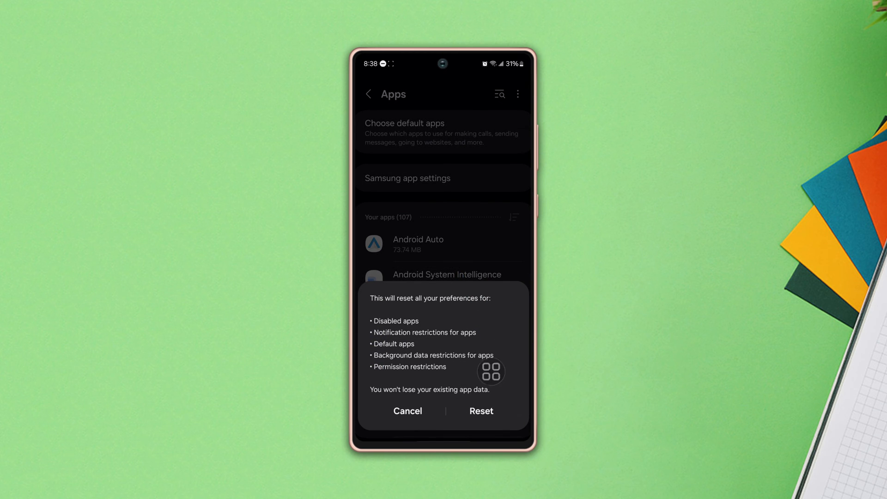
click(408, 411)
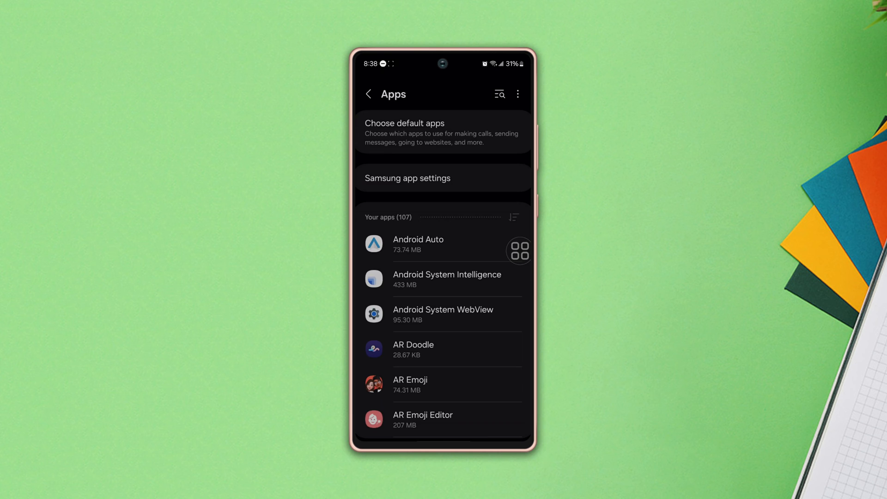
click(368, 94)
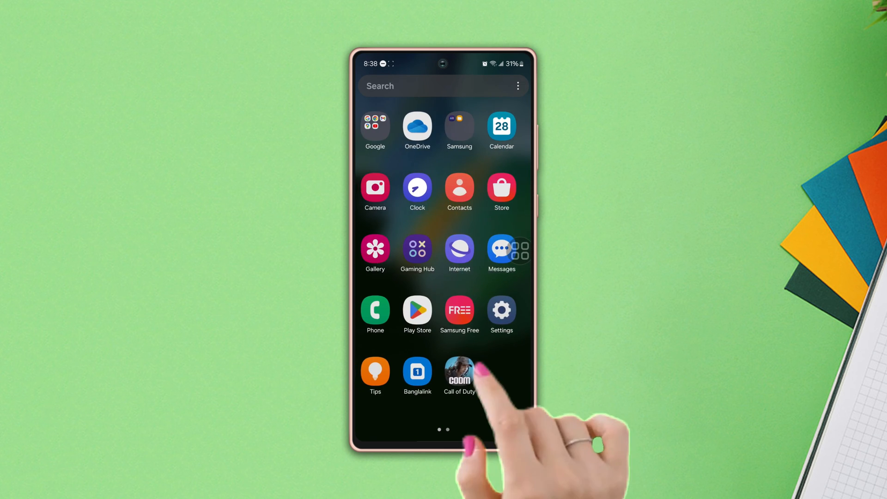
Step: Run Software update's Download and install, which reports the phone is up to date
click(501, 310)
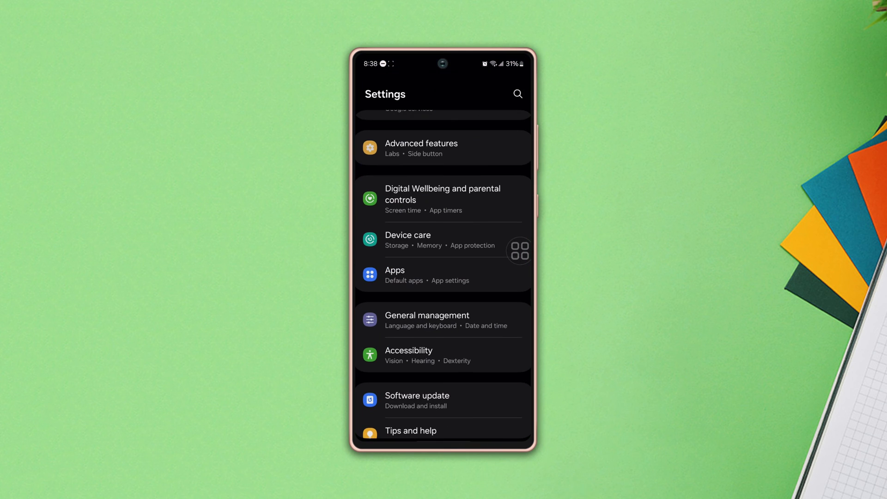
scroll(up, 3)
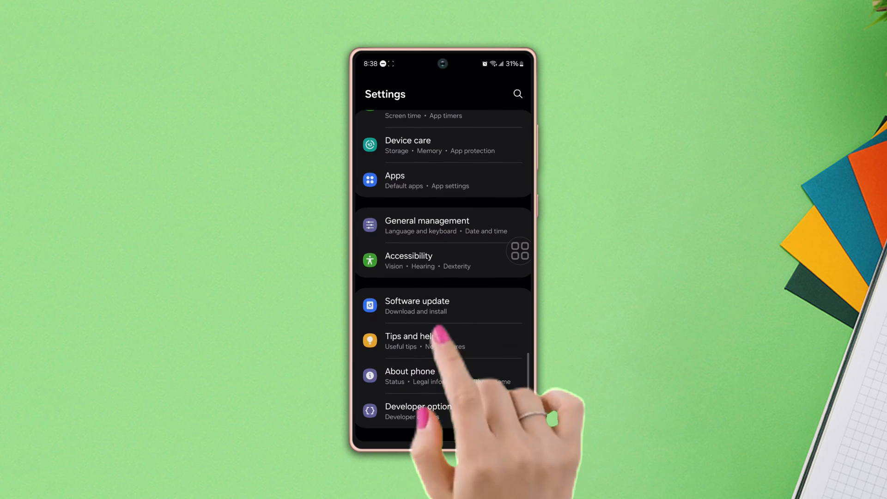
click(417, 306)
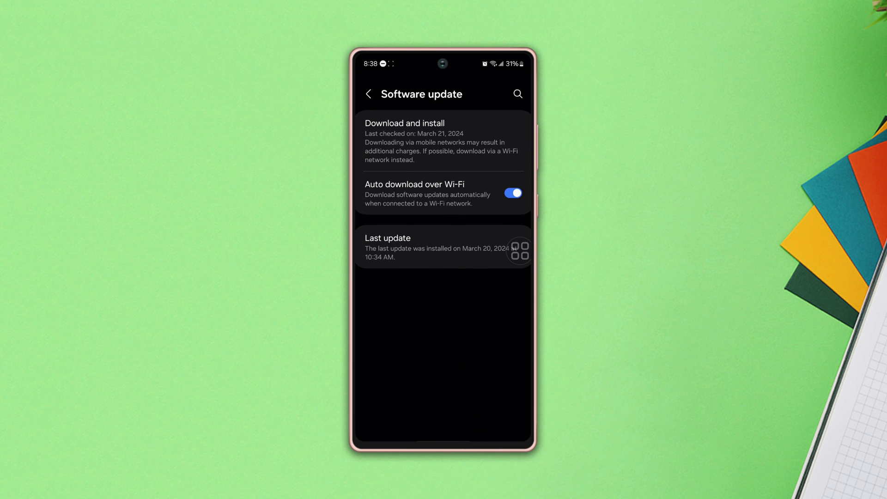
click(444, 141)
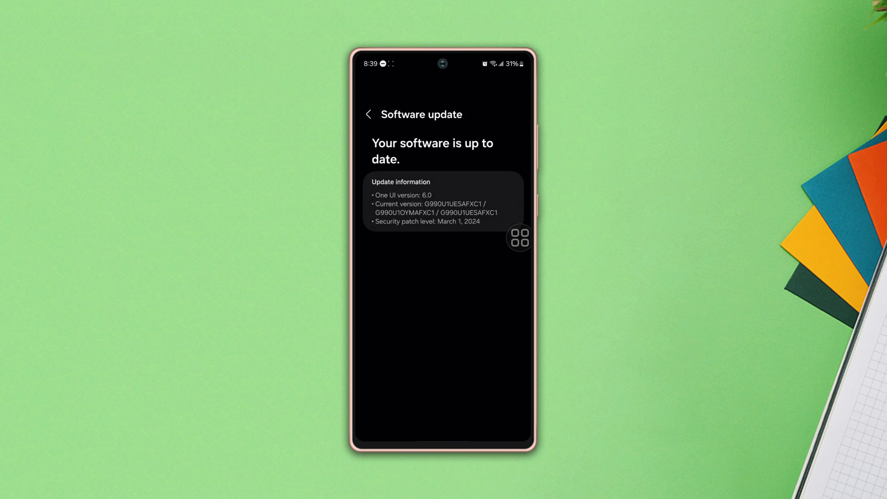
click(369, 114)
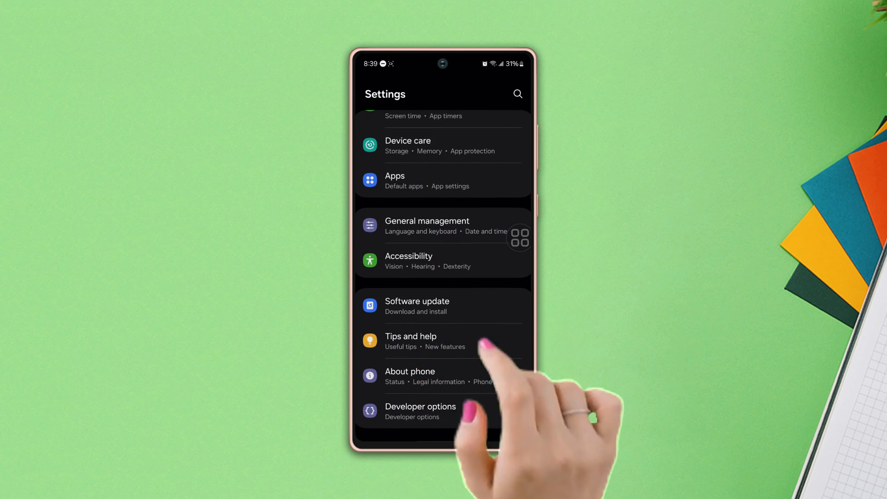
Step: Confirm Reset all settings under General management > Reset, accepting the restart warning
click(427, 225)
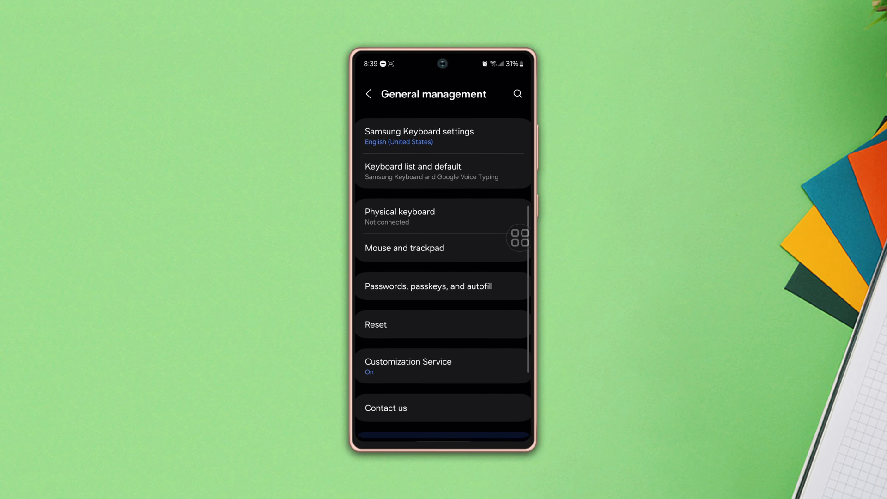
click(376, 324)
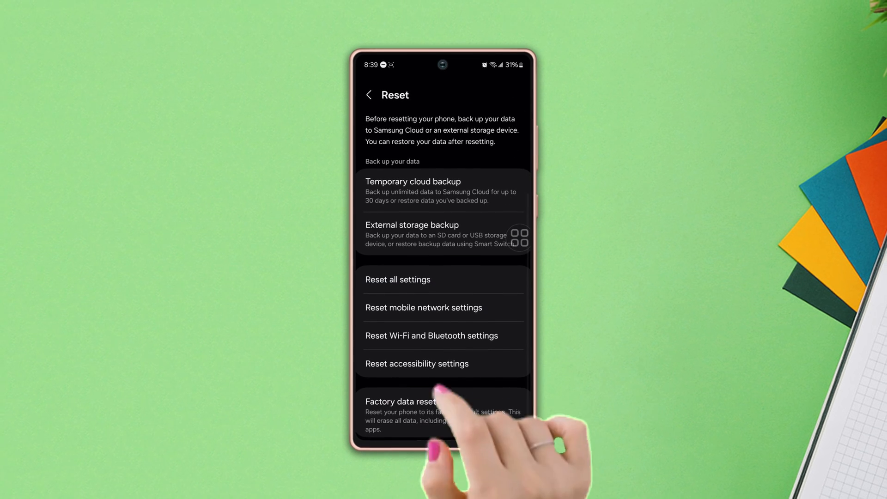
click(398, 279)
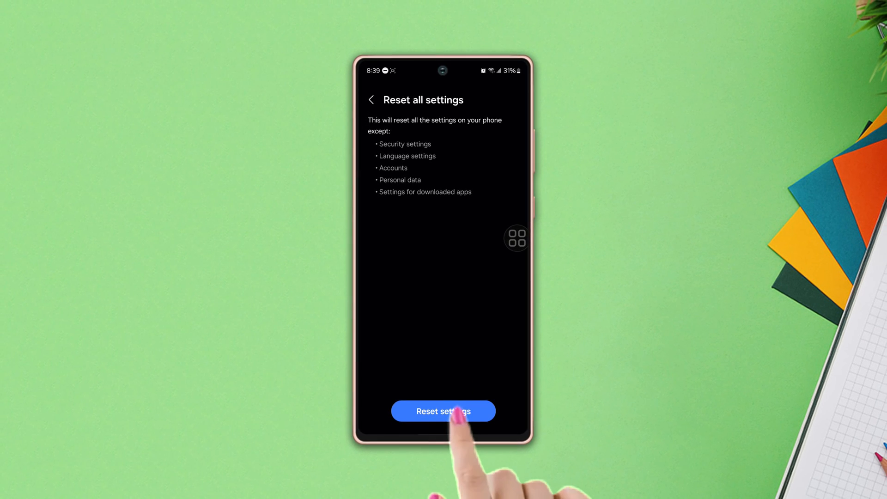
click(444, 411)
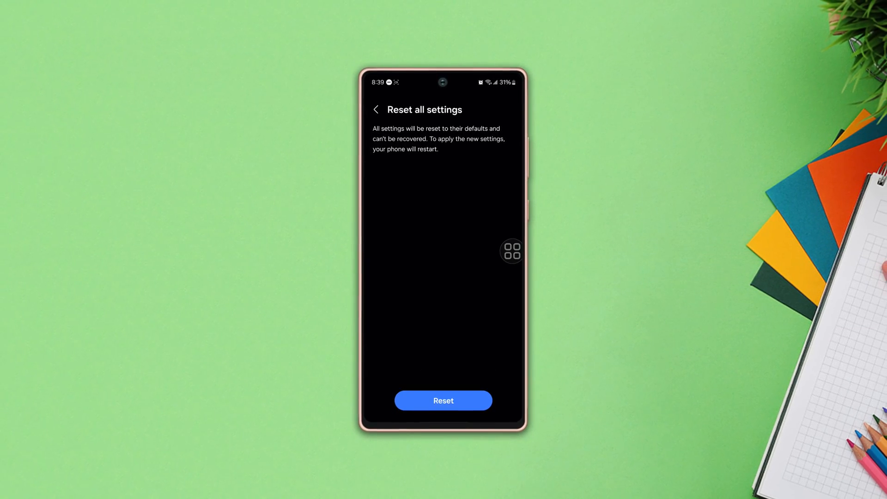
click(376, 109)
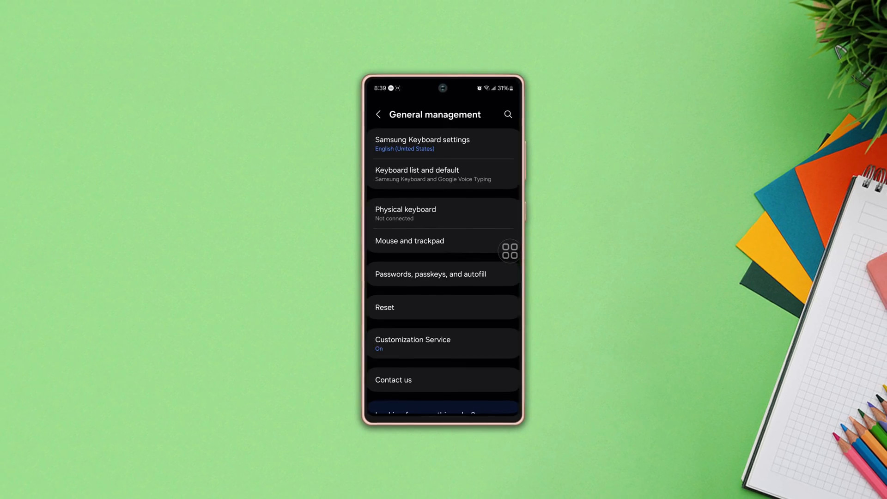